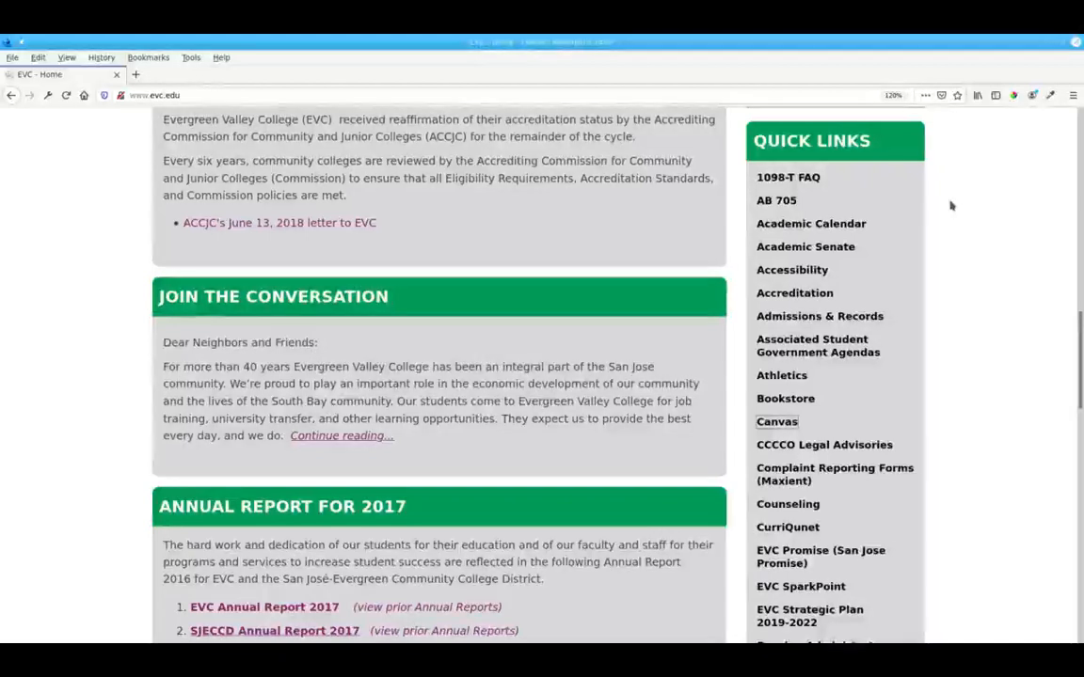
mouse_move(957, 130)
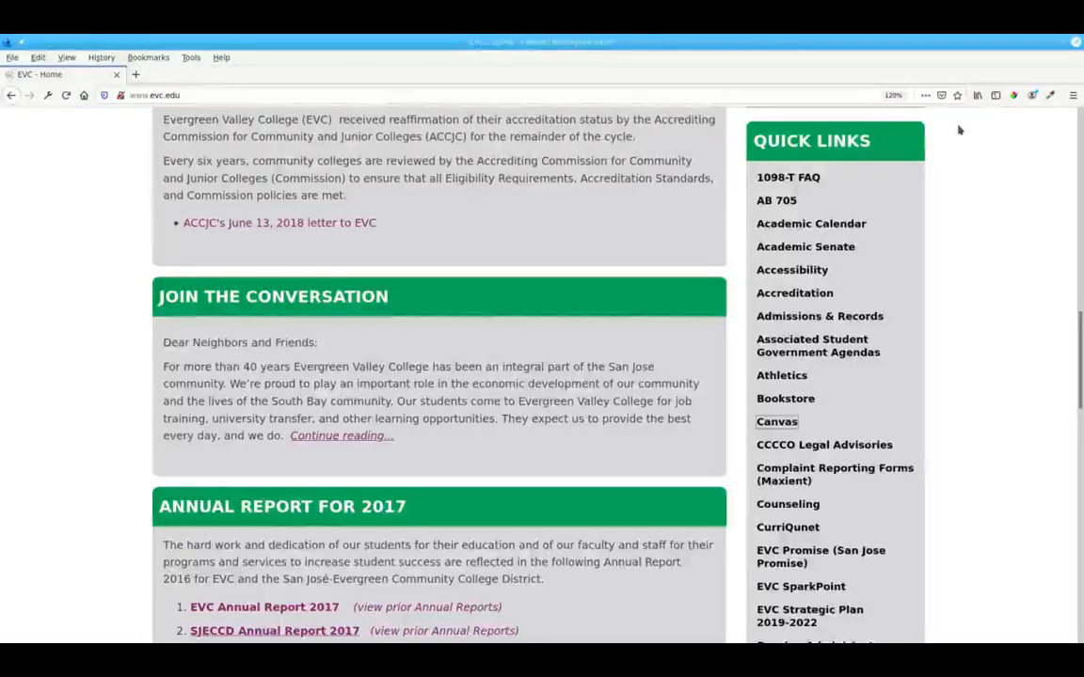
mouse_move(775, 421)
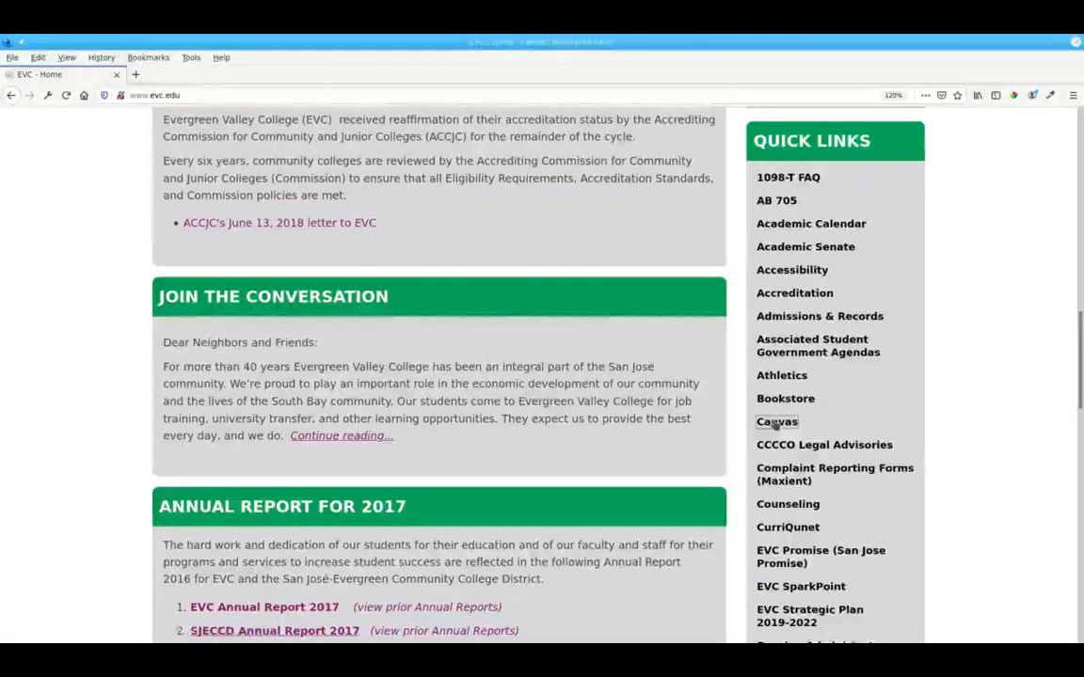
Follow the Canvas quick link to the student login instructions and on to sjeccd.instructure.com
left_click(775, 421)
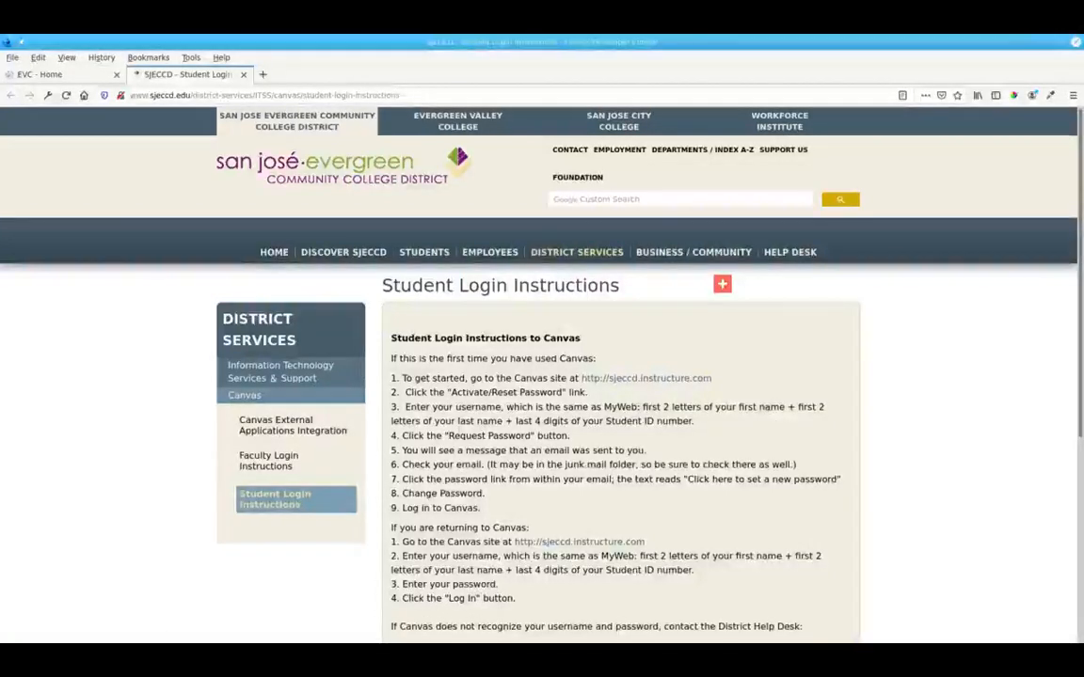
left_click(723, 284)
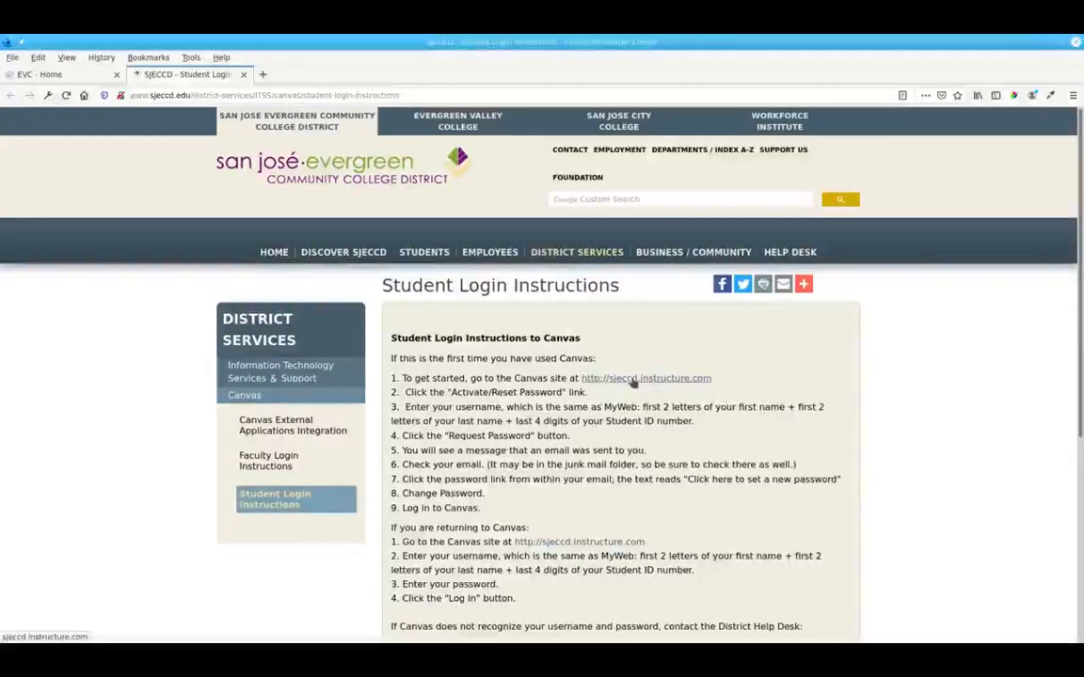
left_click(645, 376)
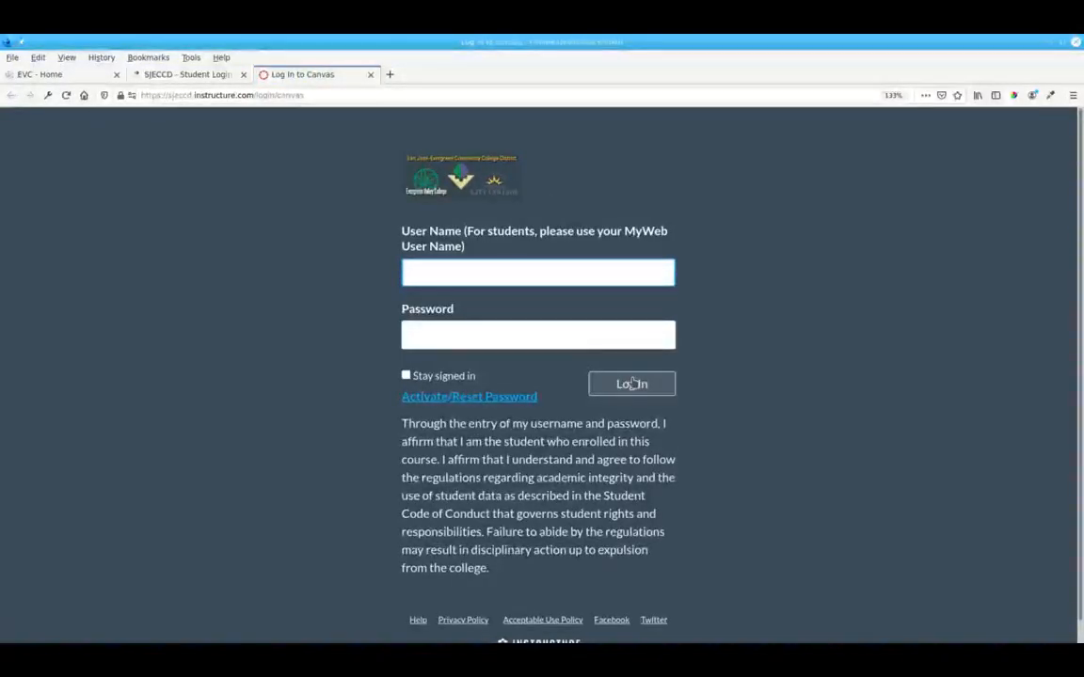
Log in with the MyWeb credentials to land on the Computer Science I (Java) syllabus
left_click(538, 271)
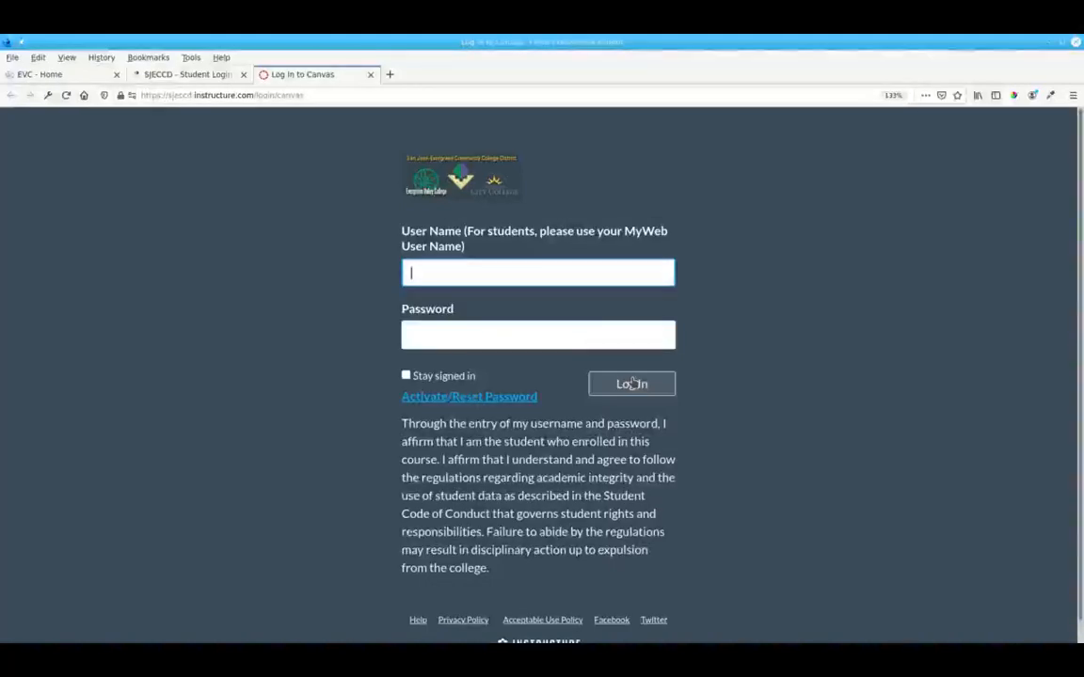
left_click(632, 384)
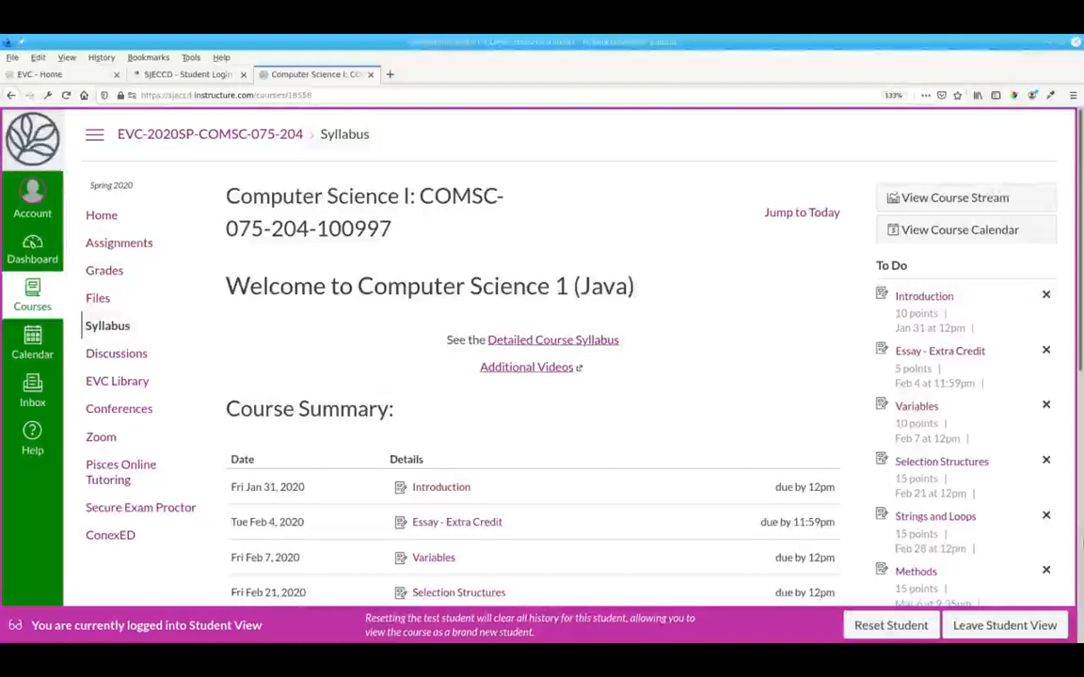
mouse_move(636, 393)
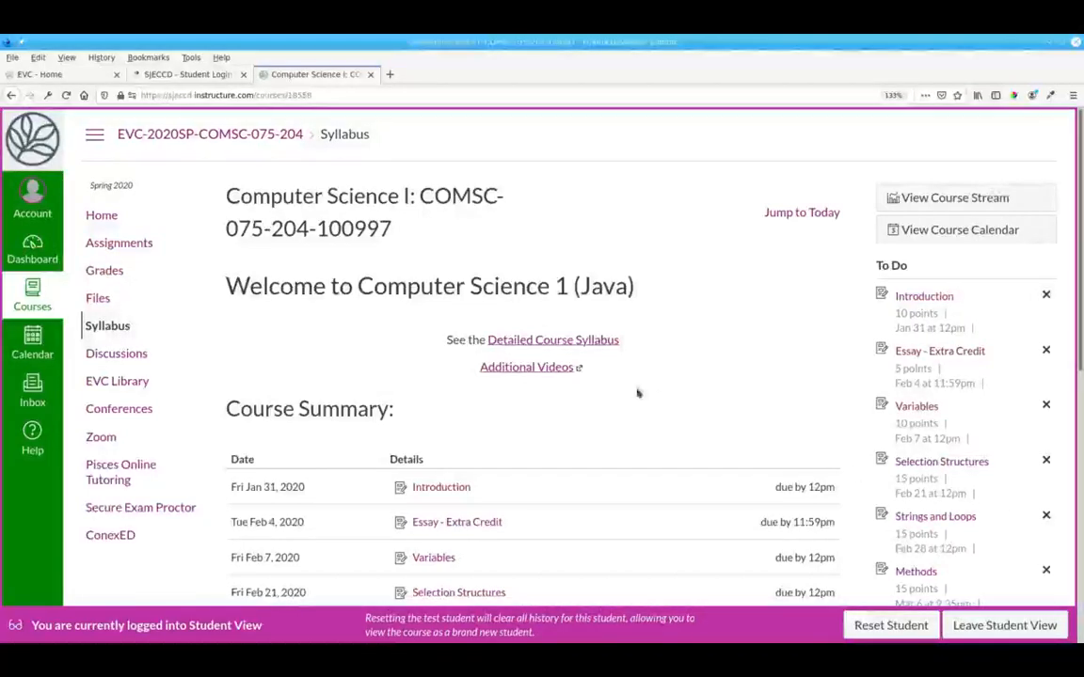
Reach the COMSC 075 Spring 2020 Detailed Syllabus from the Detailed Course Syllabus link
left_click(554, 338)
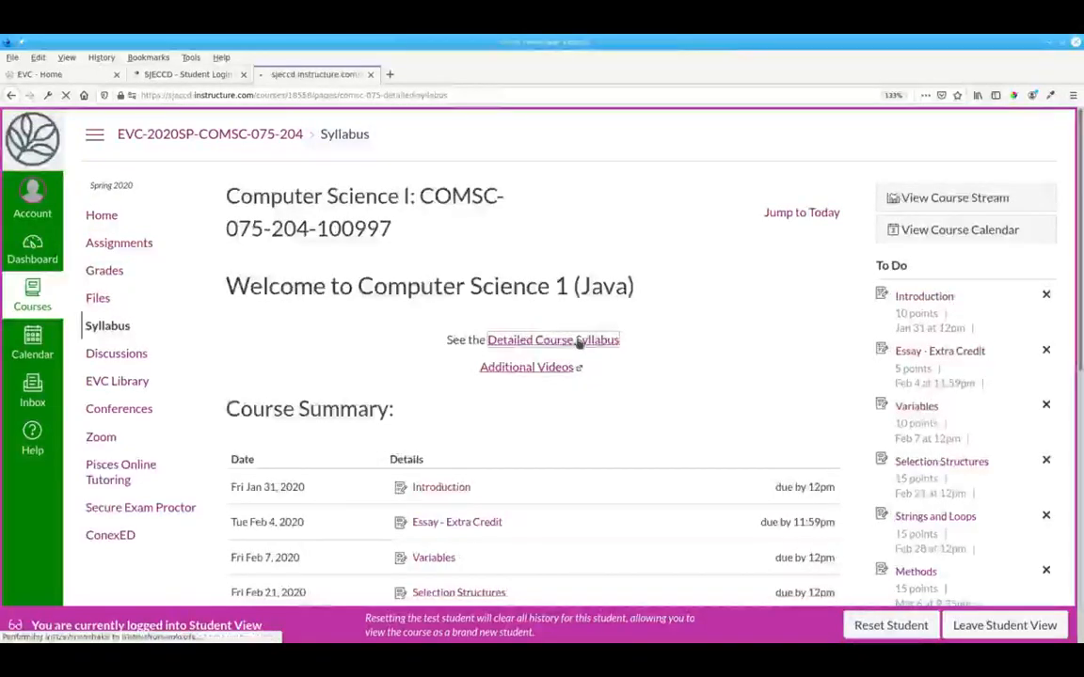
left_click(553, 339)
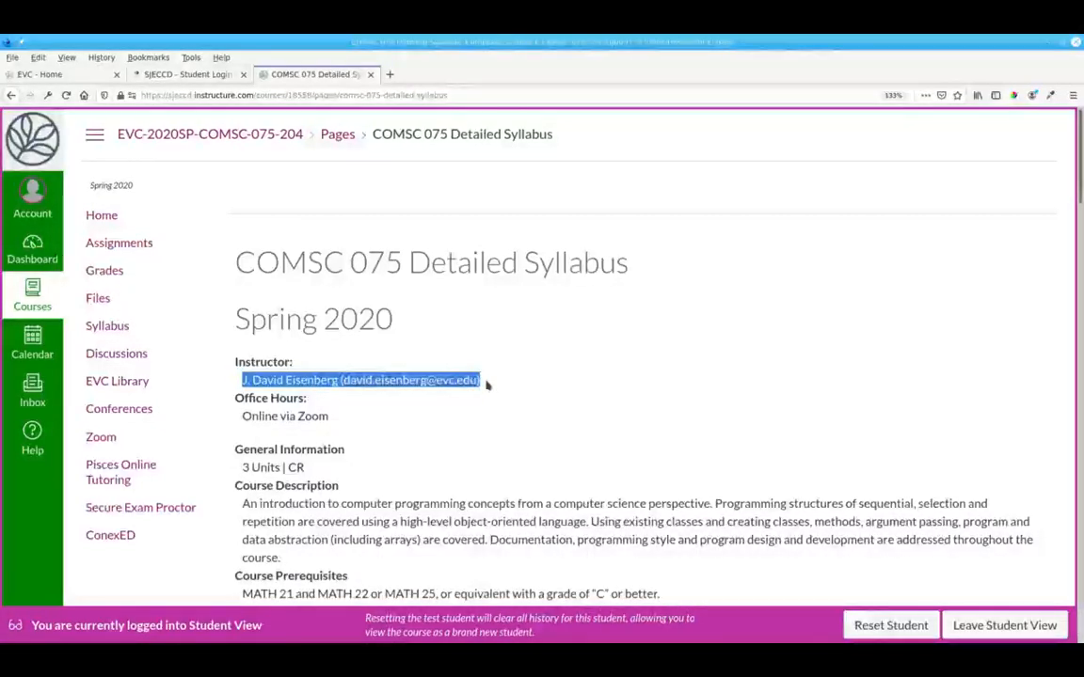
left_click(563, 390)
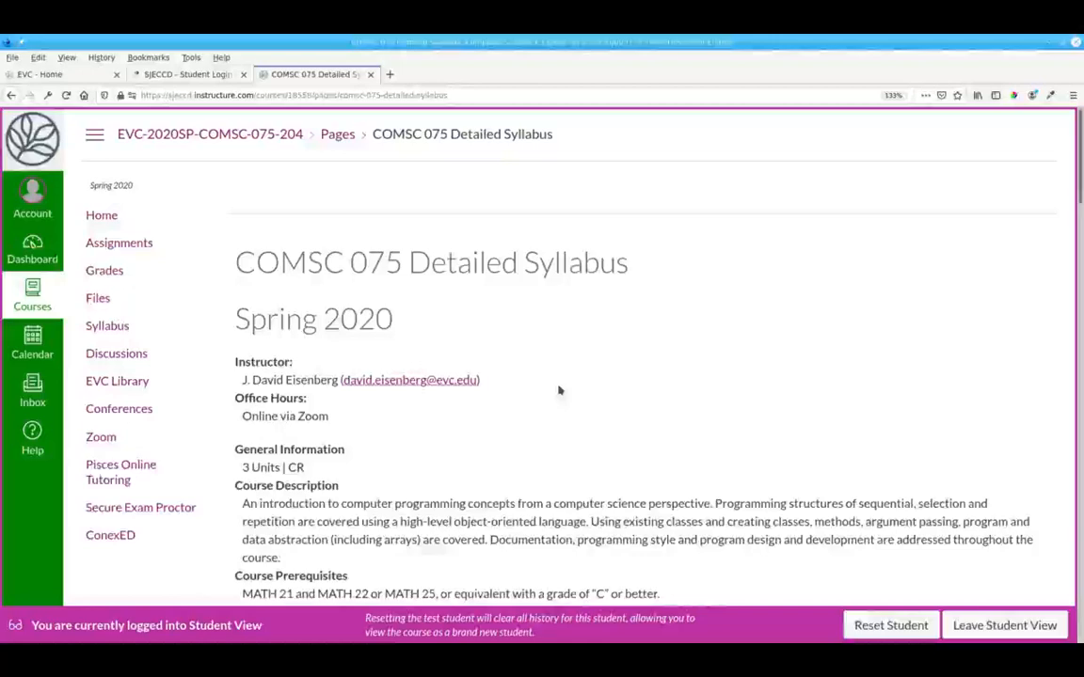
scroll("down", 3)
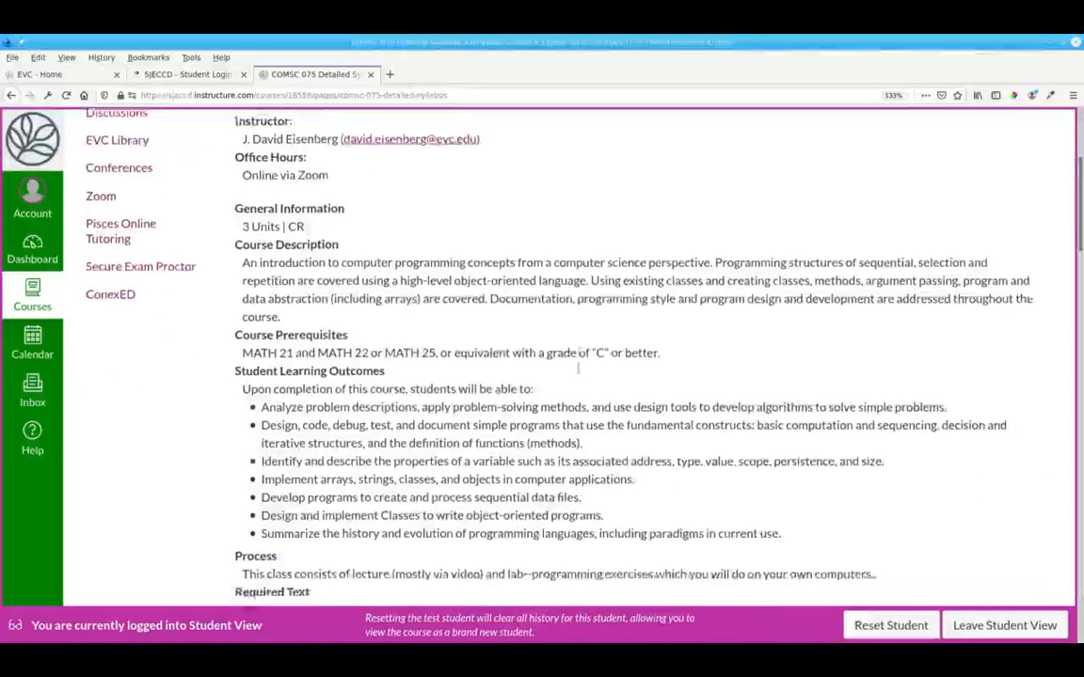
scroll("down", 3)
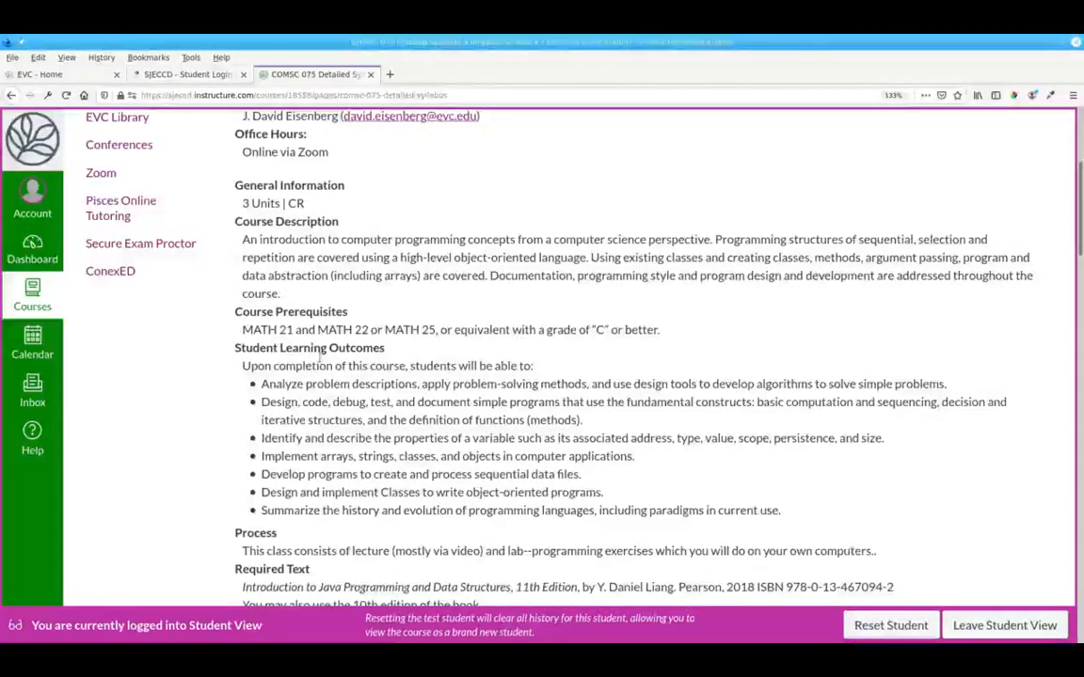
scroll("down", 3)
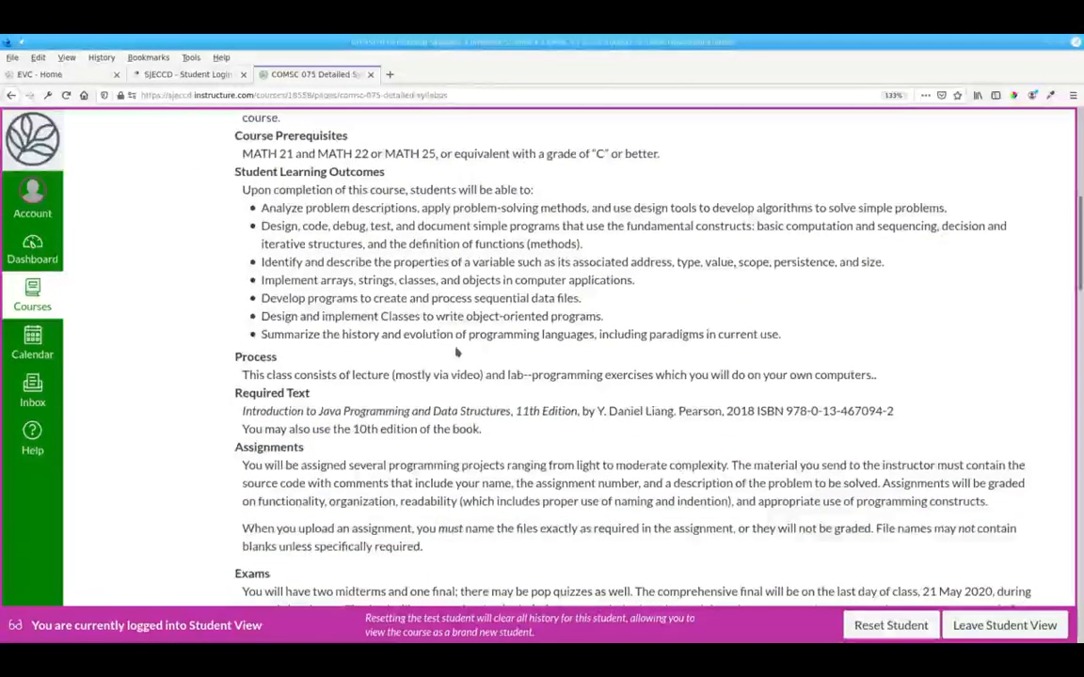
scroll("down", 3)
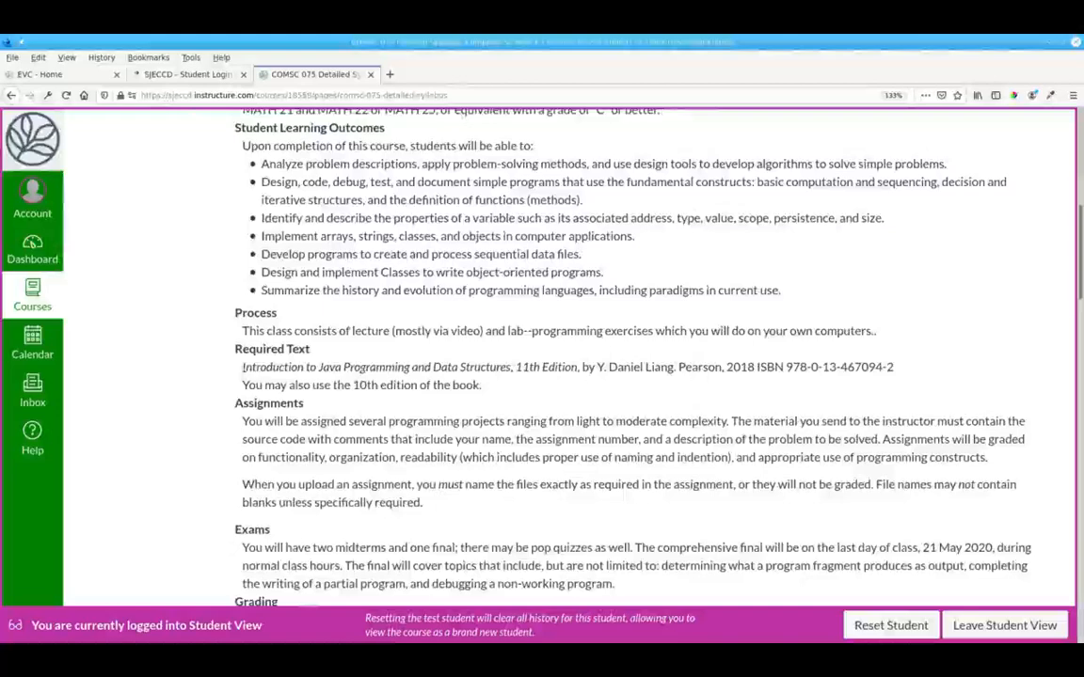
left_click_drag(240, 367, 482, 384)
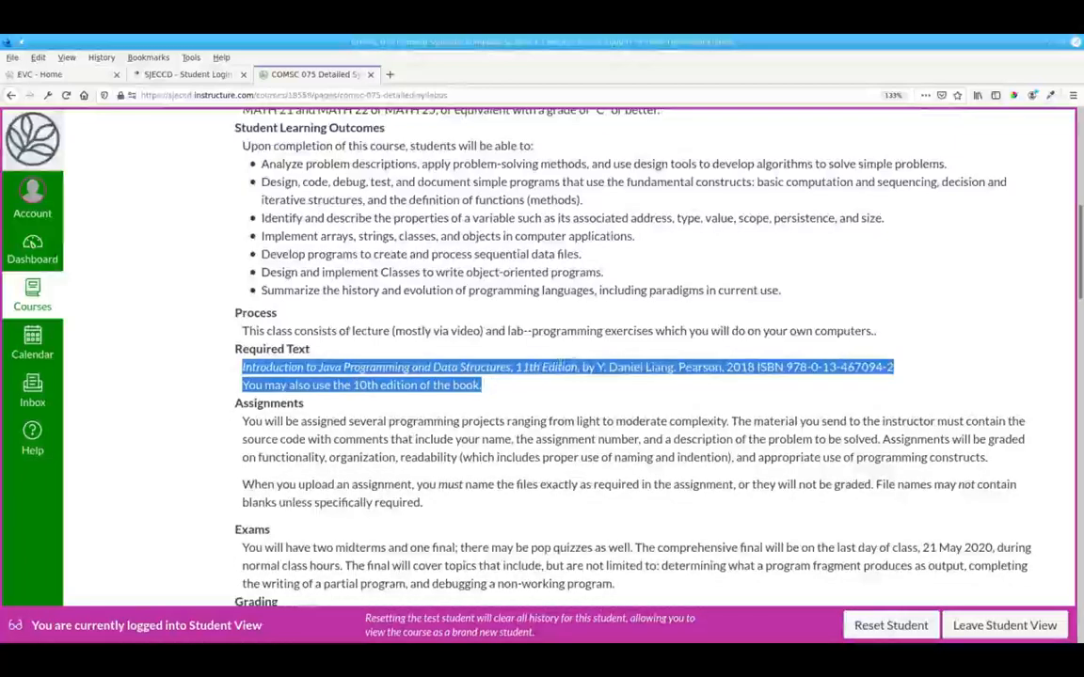
scroll("down", 3)
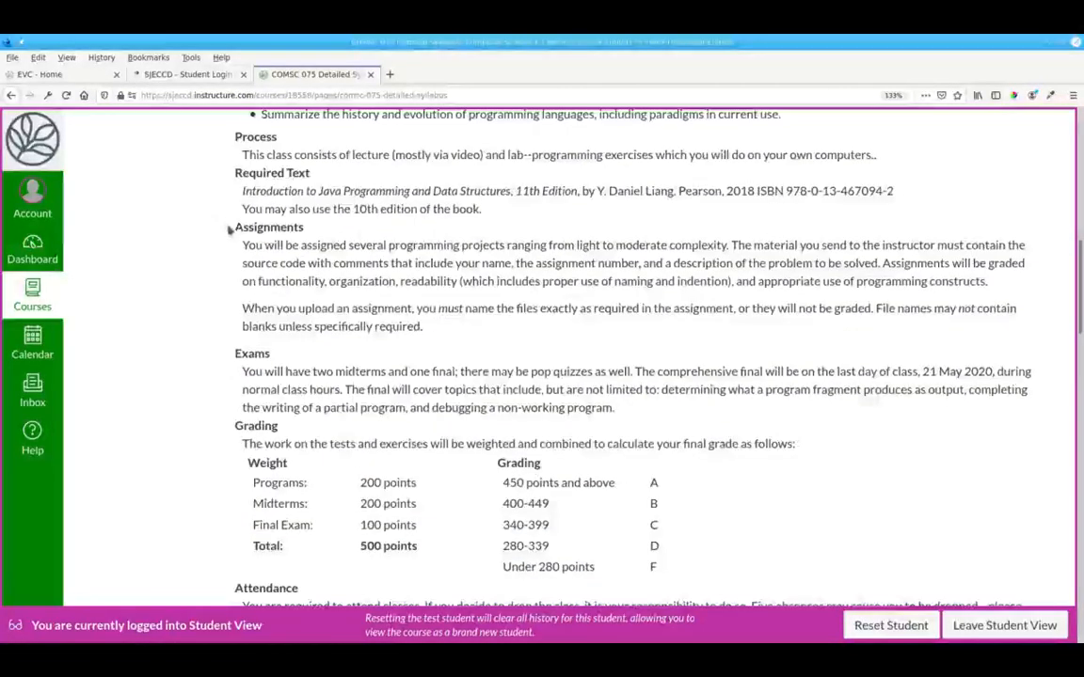
Select the Exams sentence 'You will have two midterms and one final'
double_click(269, 226)
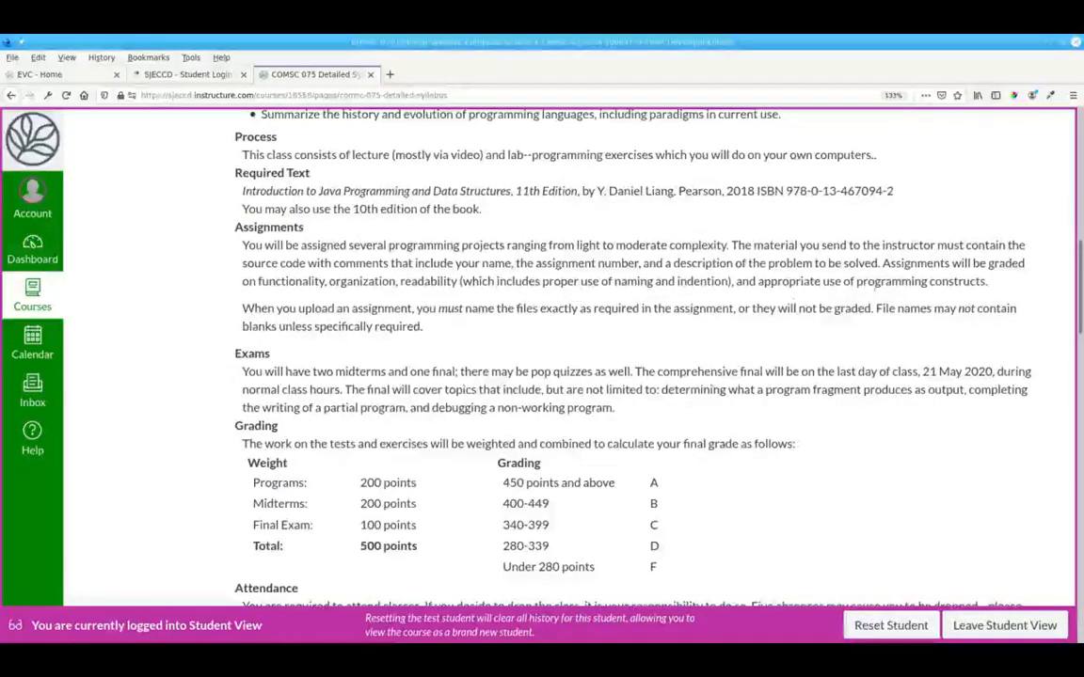
double_click(289, 282)
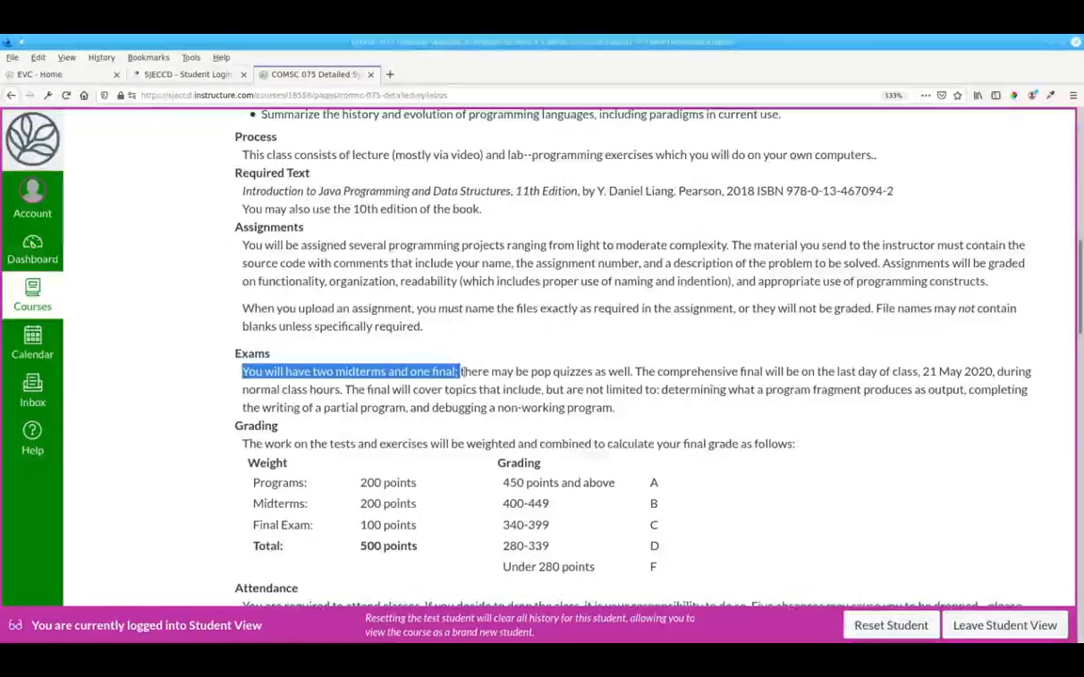
Scroll past attendance to the Policies sentence 'Discussion about assignments is encouraged'
scroll("down", 3)
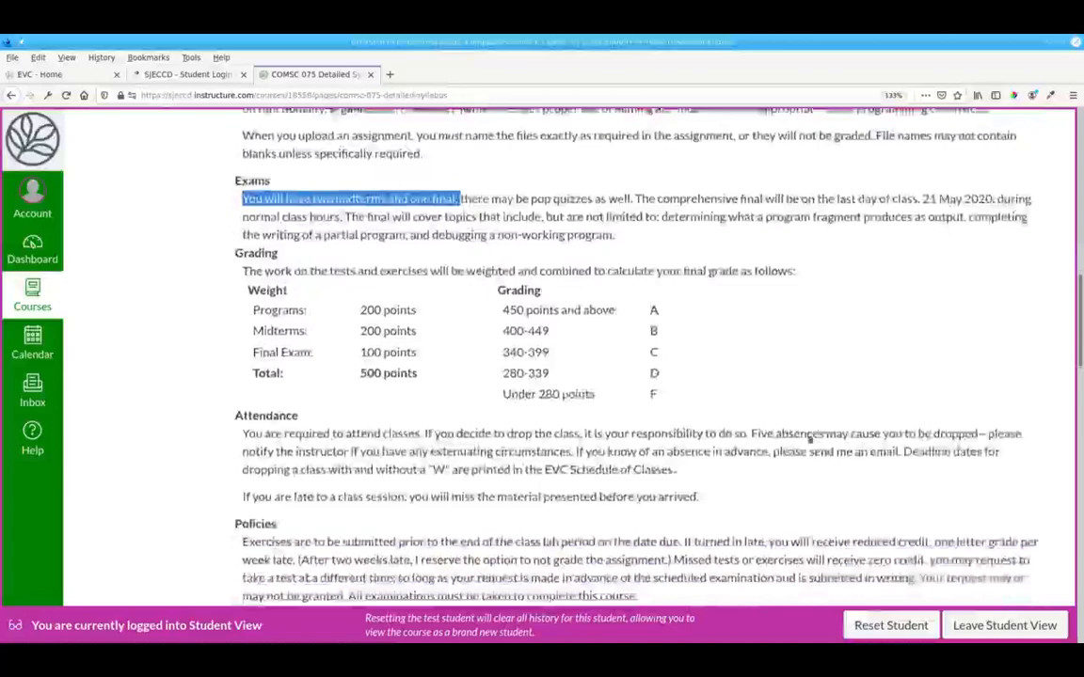
scroll("down", 3)
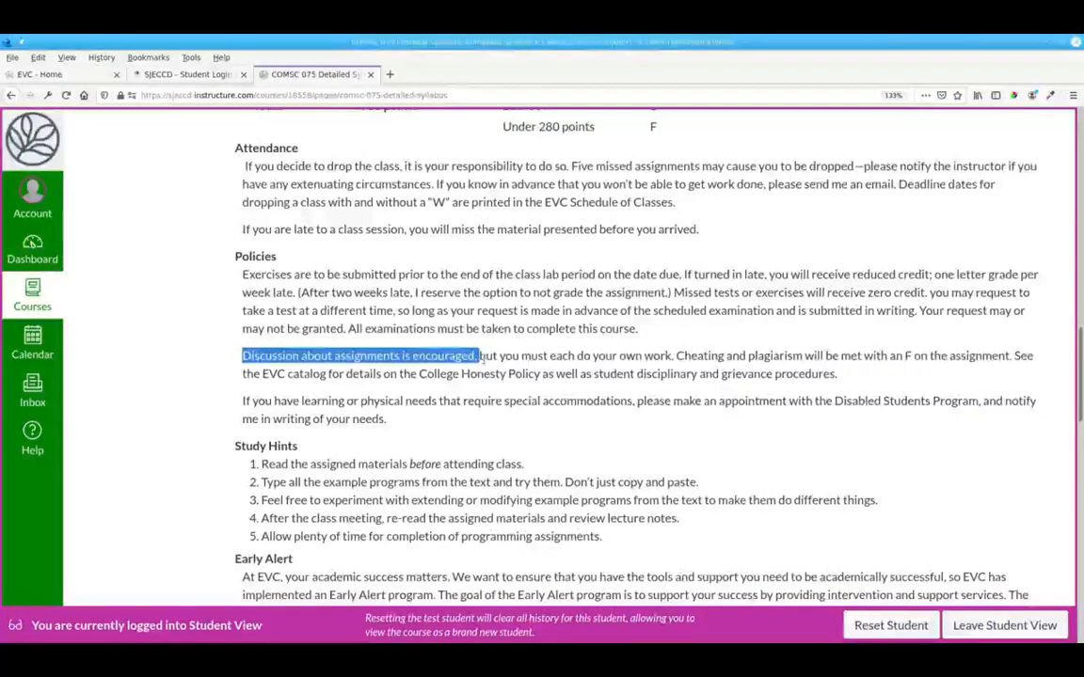
Scroll through Early Alert and the week-by-chapter Course Outline table, then back to the top
scroll("down", 3)
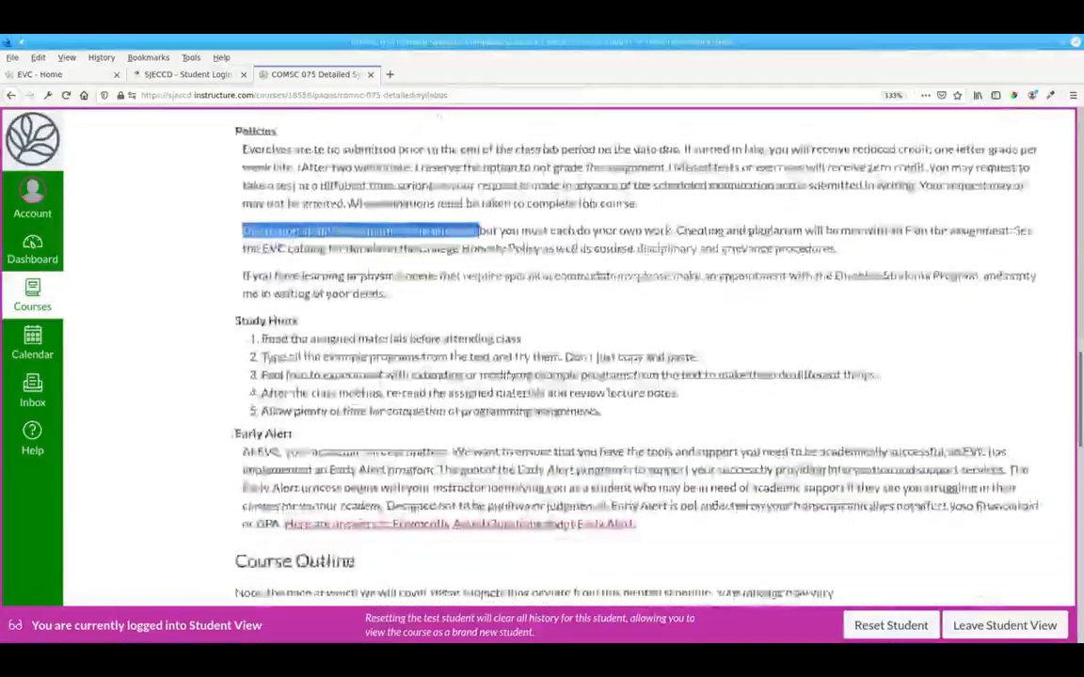
scroll("down", 3)
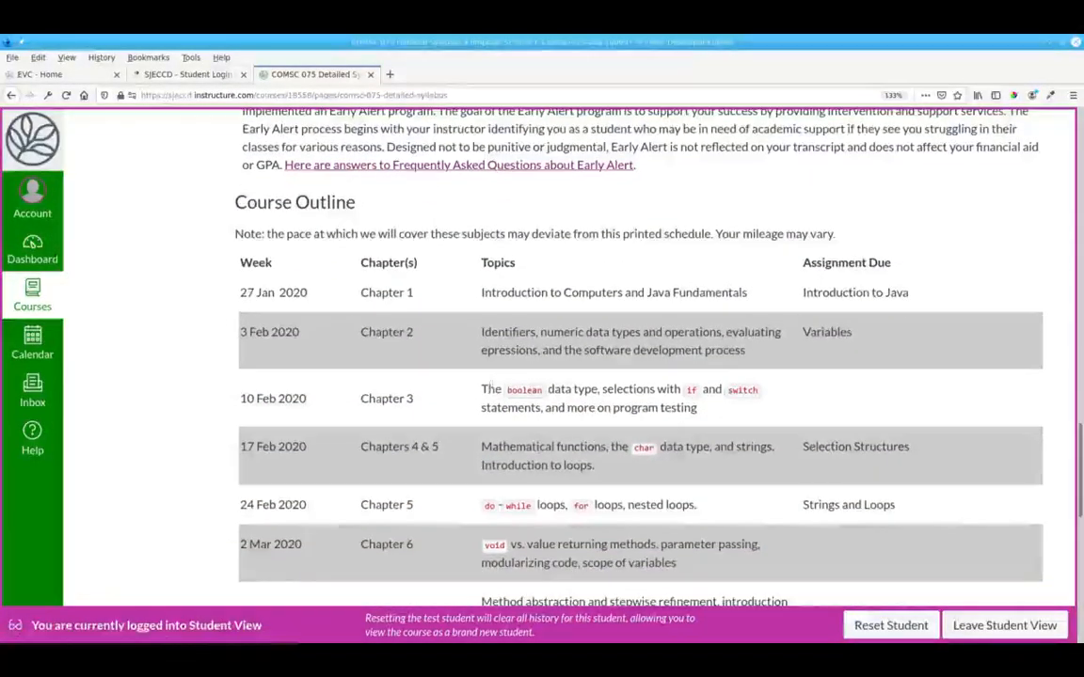
scroll("up", 3)
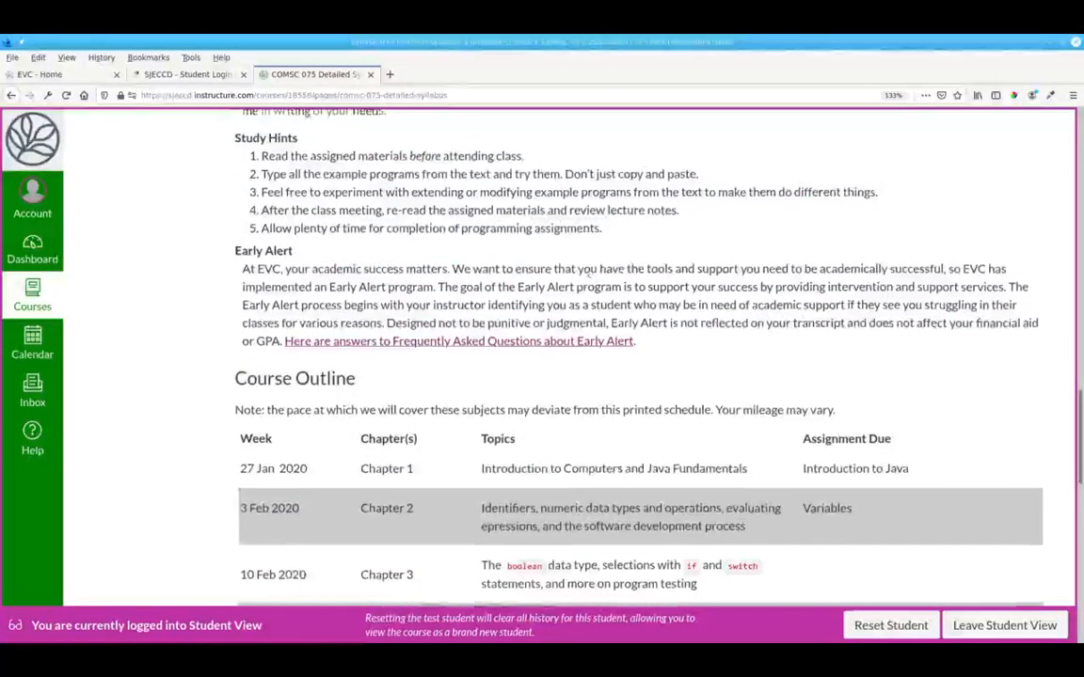
scroll("down", 3)
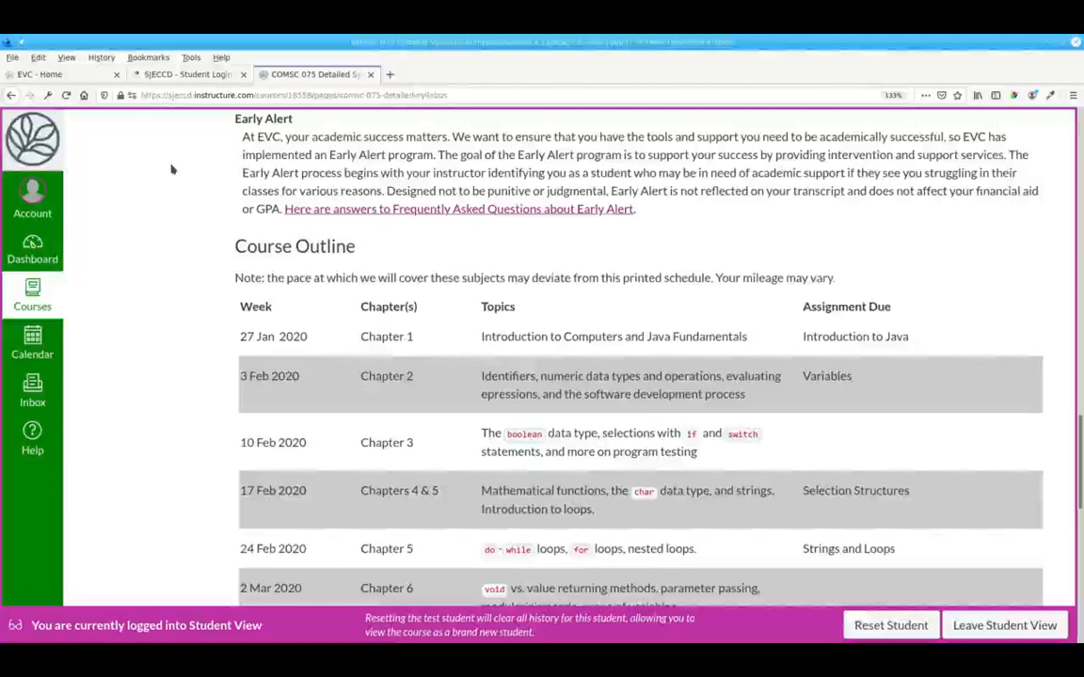
mouse_move(395, 211)
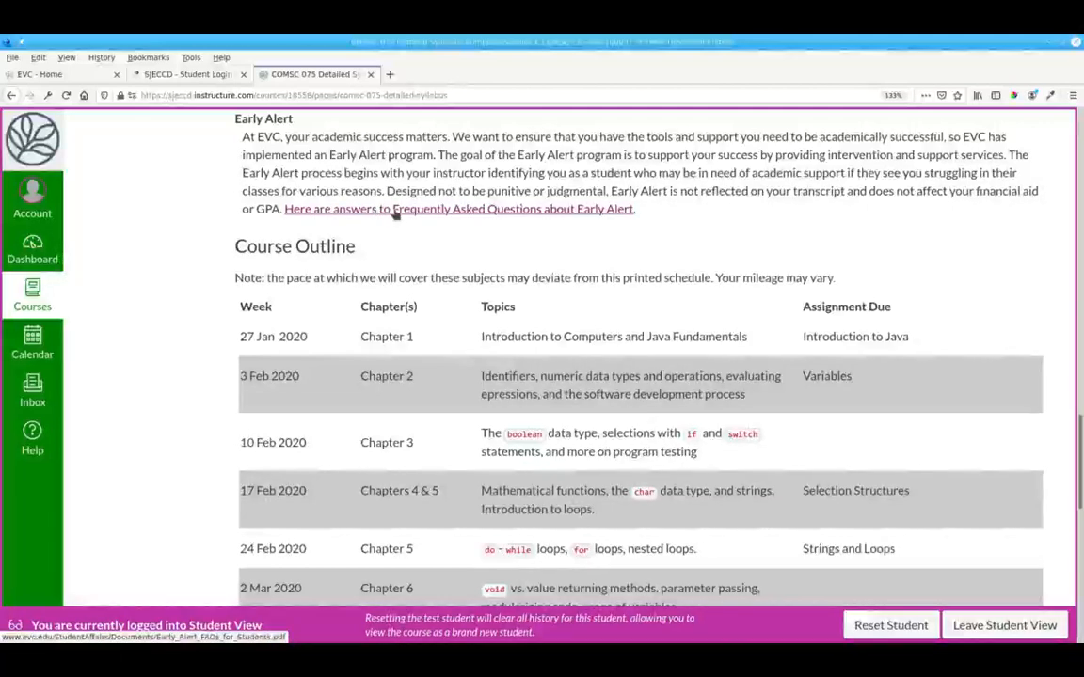
mouse_move(760, 222)
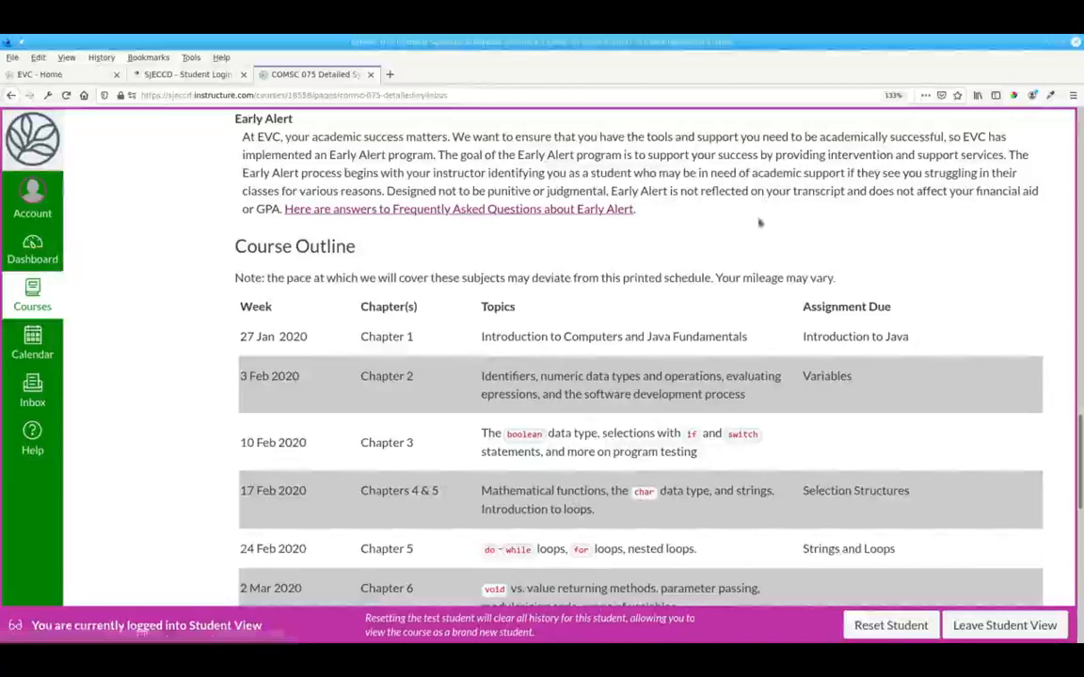
mouse_move(948, 233)
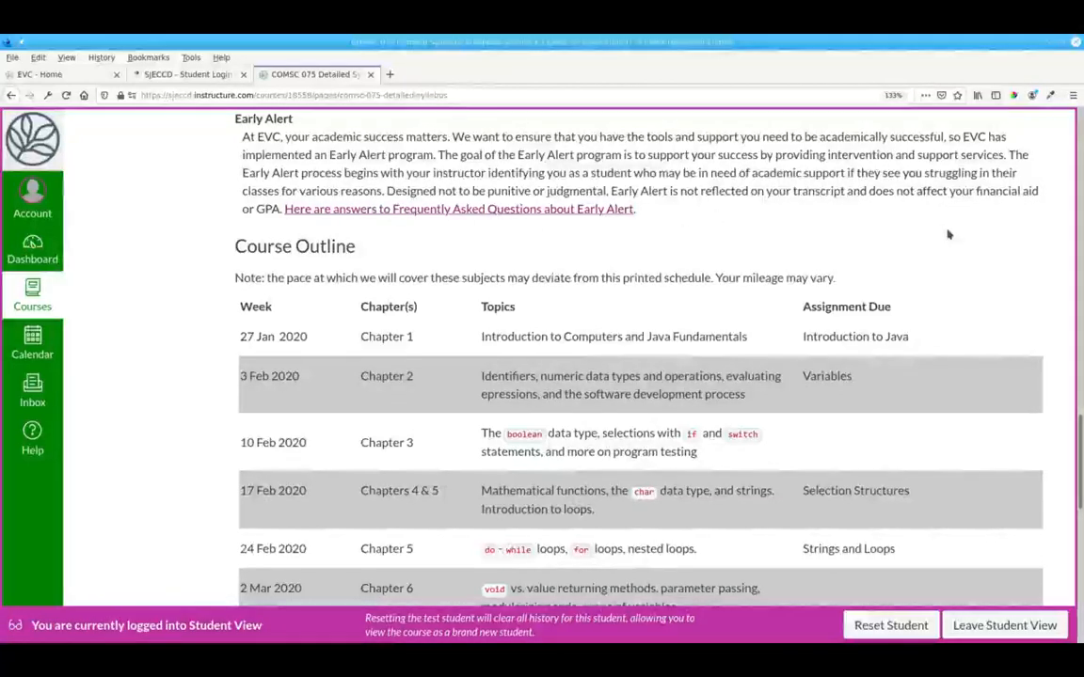
scroll("down", 3)
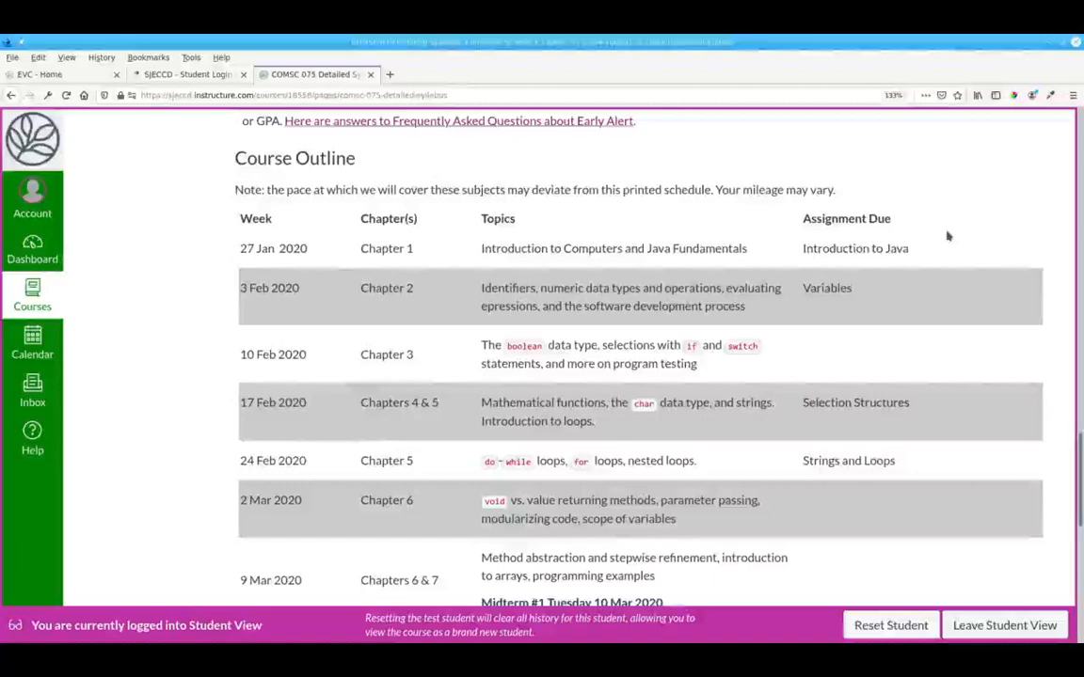
scroll("up", 3)
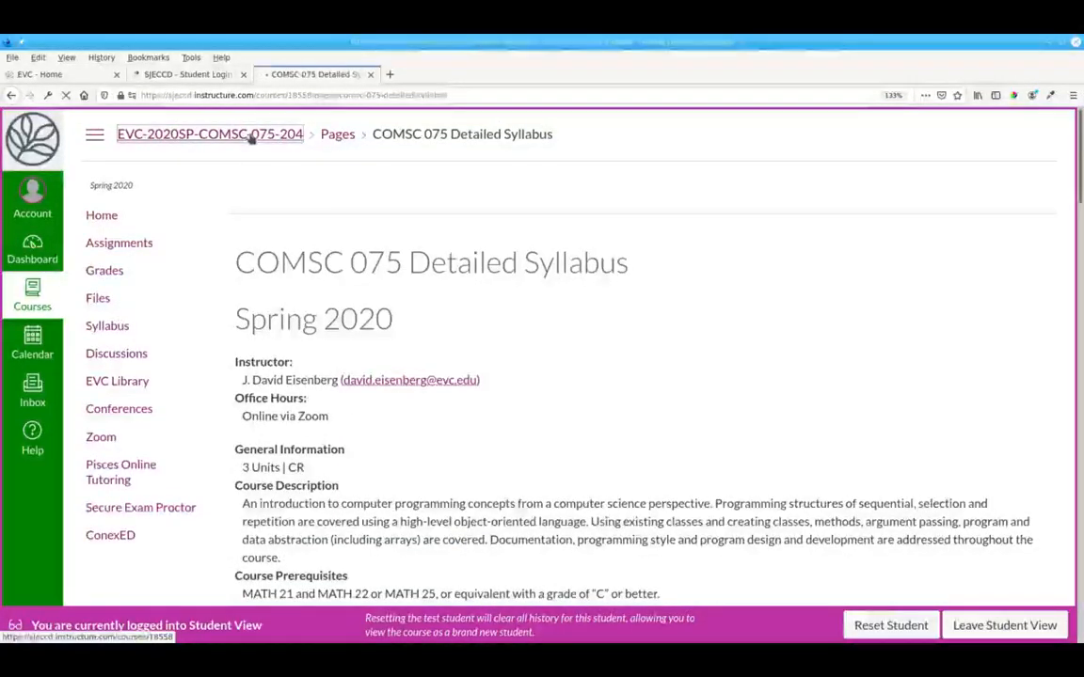
Return to the course Syllabus page and bring the Course Summary of due dates into view
left_click(105, 324)
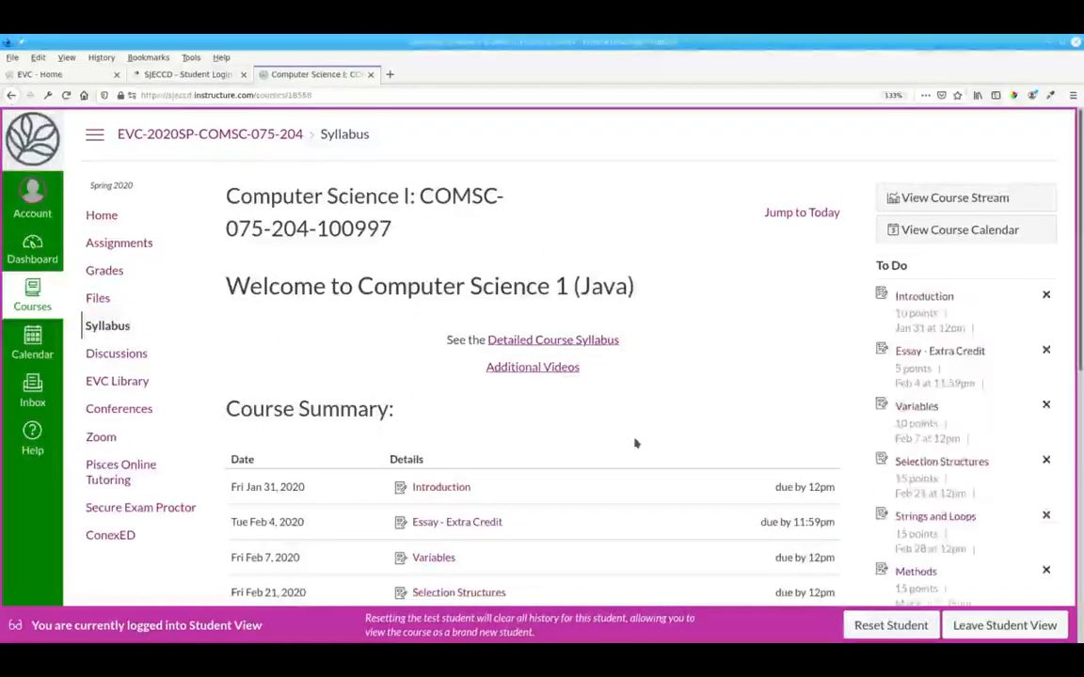
scroll("down", 3)
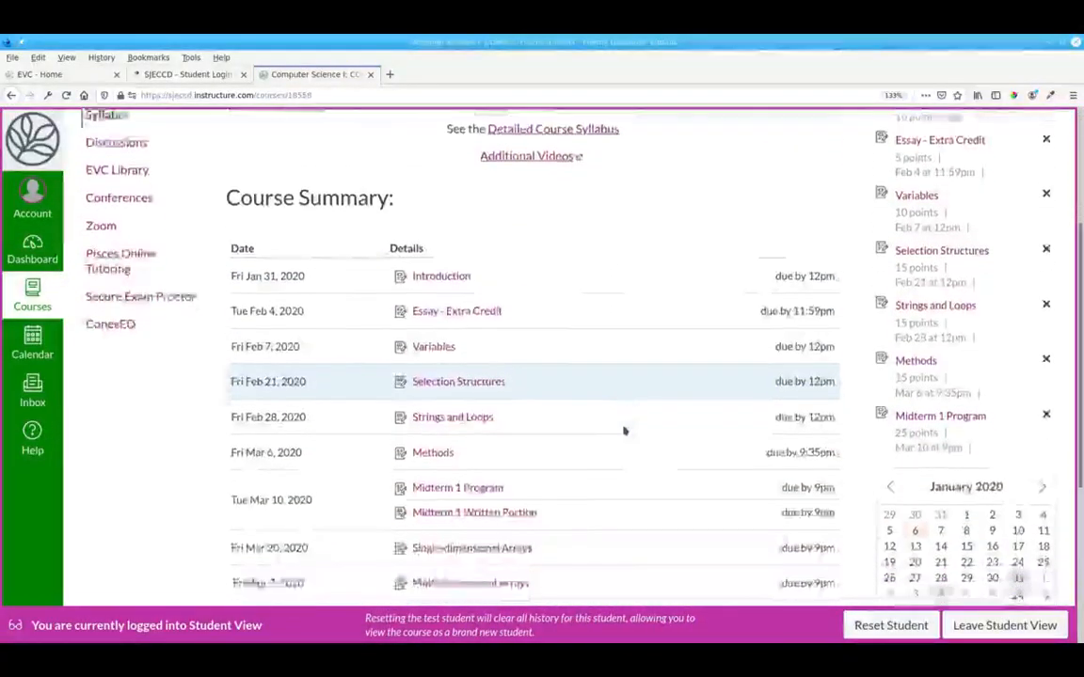
scroll("down", 3)
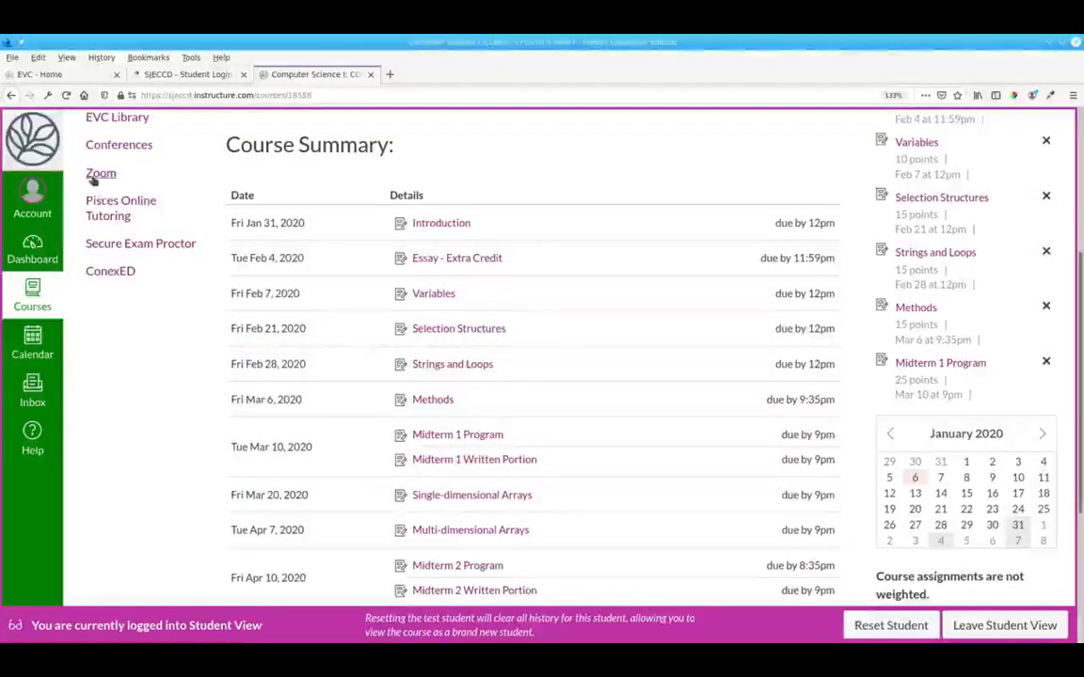
mouse_move(102, 173)
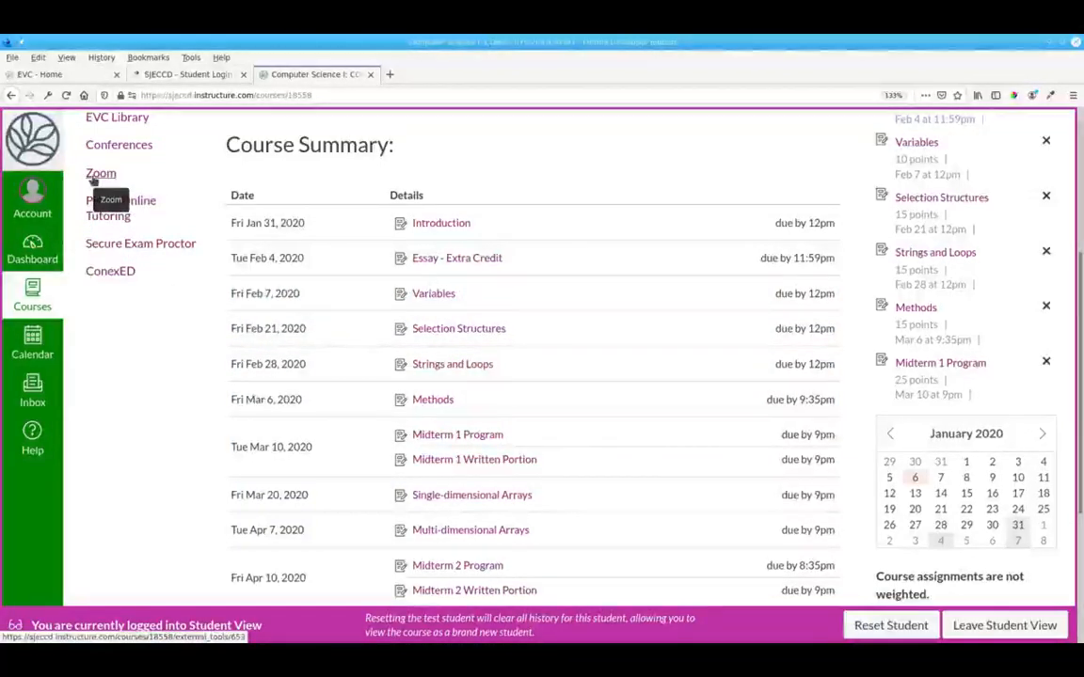